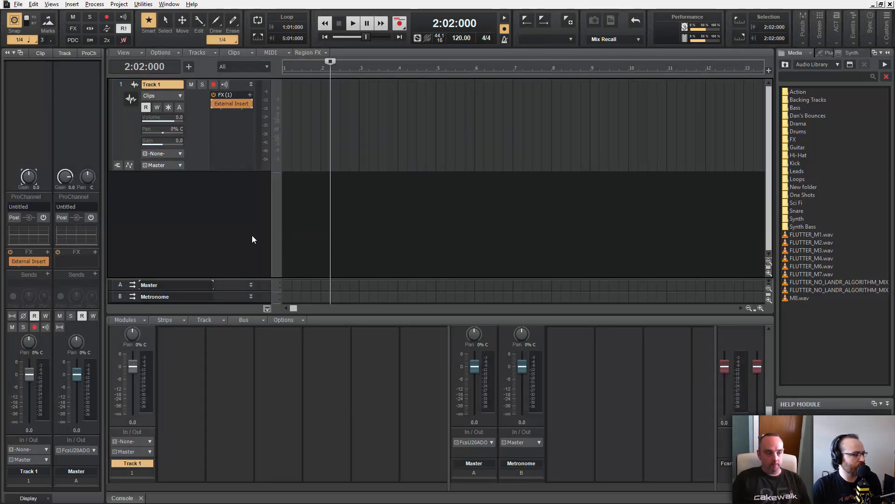
{"action": "mouse_move", "coordinate": [257, 233]}
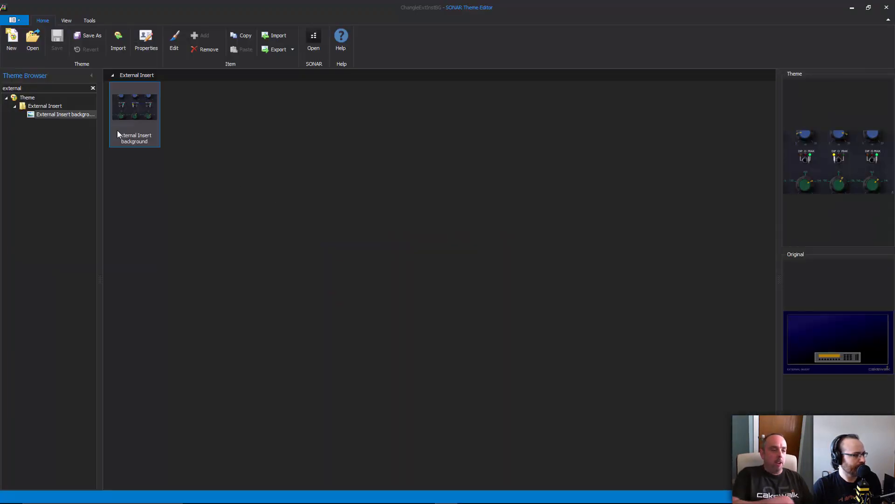
Clear the search filter and browse the Global, Console, Piano Roll and Staff view images
{"action": "left_click", "coordinate": [93, 88]}
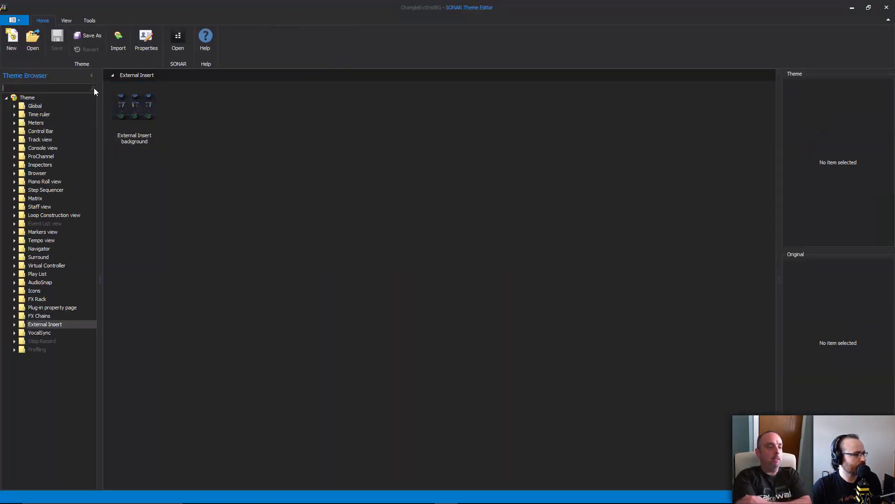
{"action": "left_click", "coordinate": [35, 106]}
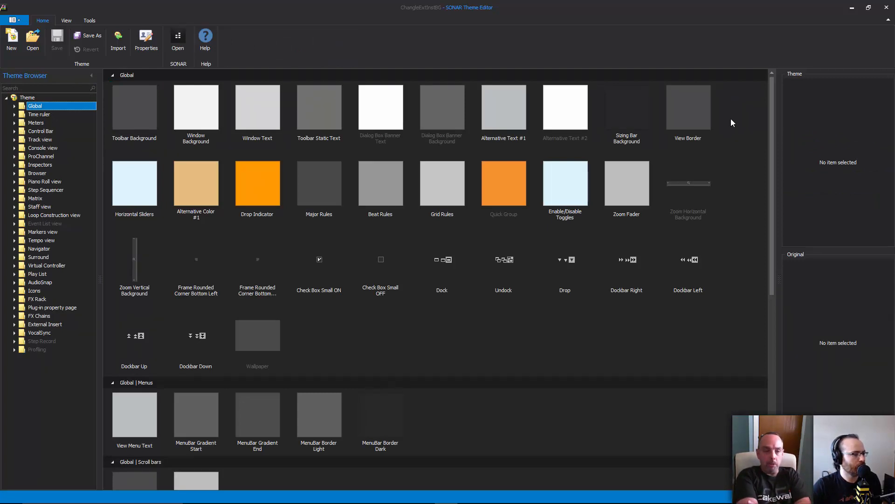
{"action": "scroll", "scroll_direction": "down", "scroll_amount": 3}
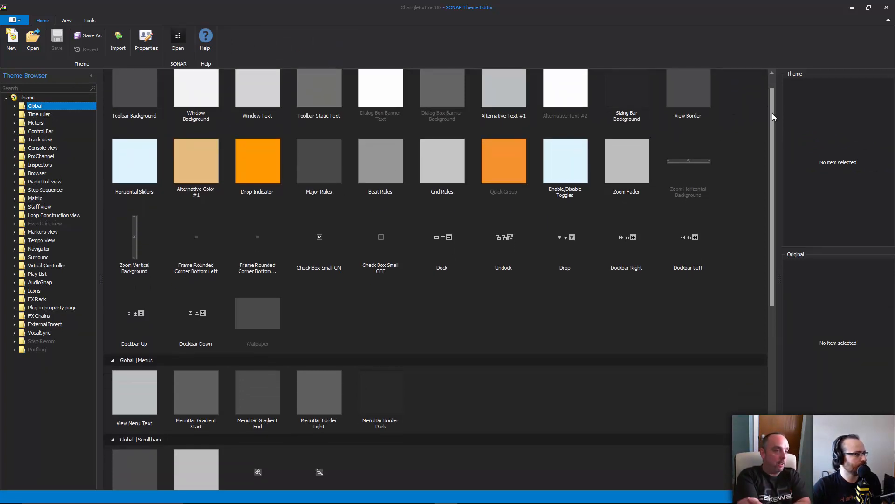
{"action": "left_click", "coordinate": [42, 147]}
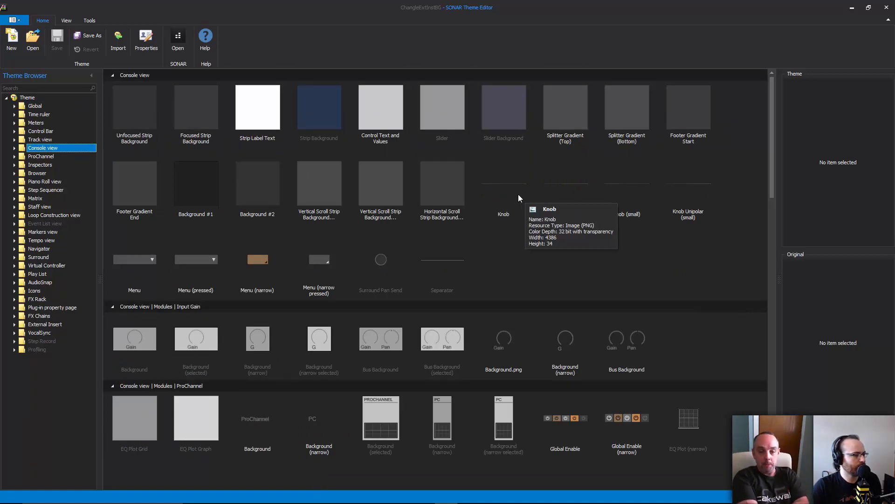
{"action": "left_click", "coordinate": [44, 181]}
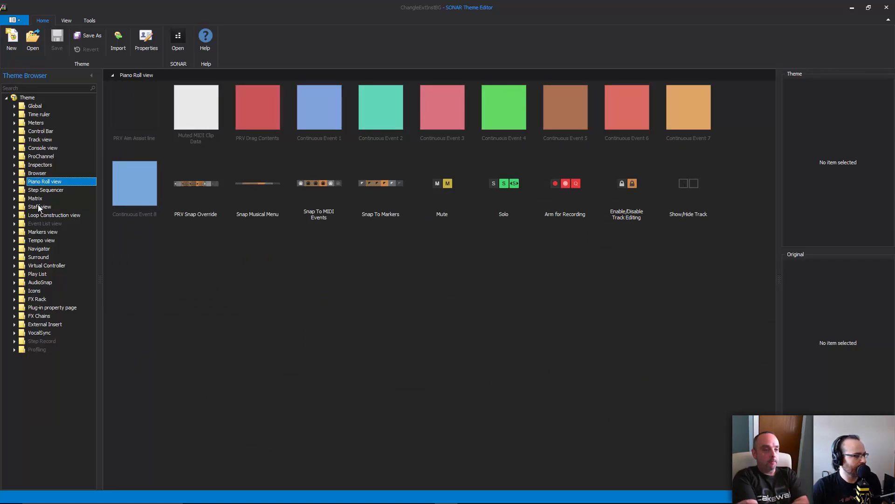
{"action": "left_click", "coordinate": [39, 206]}
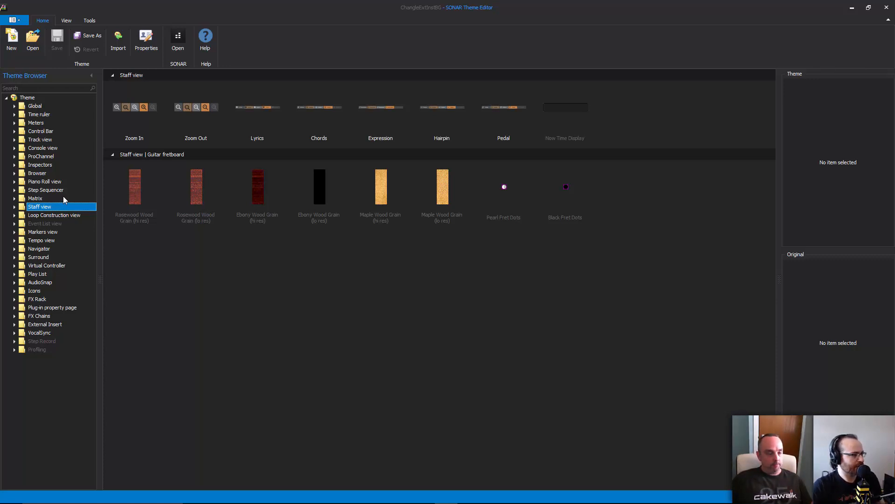
Browse the Matrix, Inspectors and ProChannel module theme images
{"action": "left_click", "coordinate": [34, 198]}
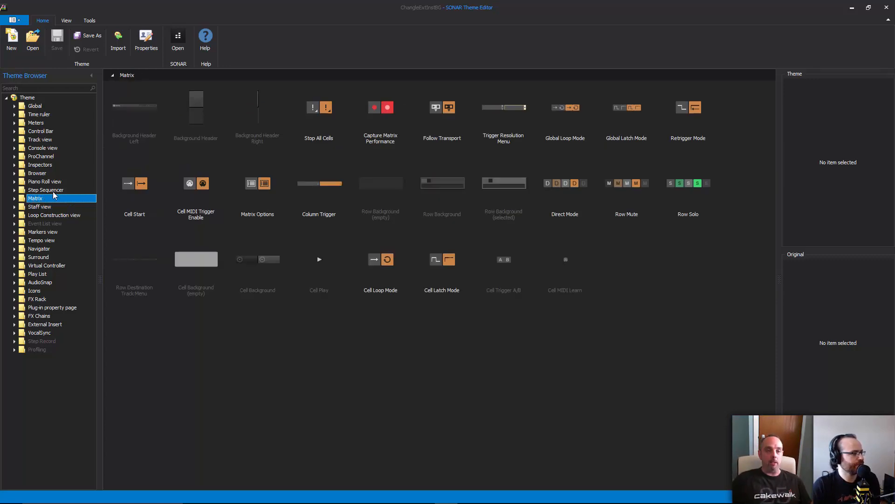
{"action": "left_click", "coordinate": [40, 165]}
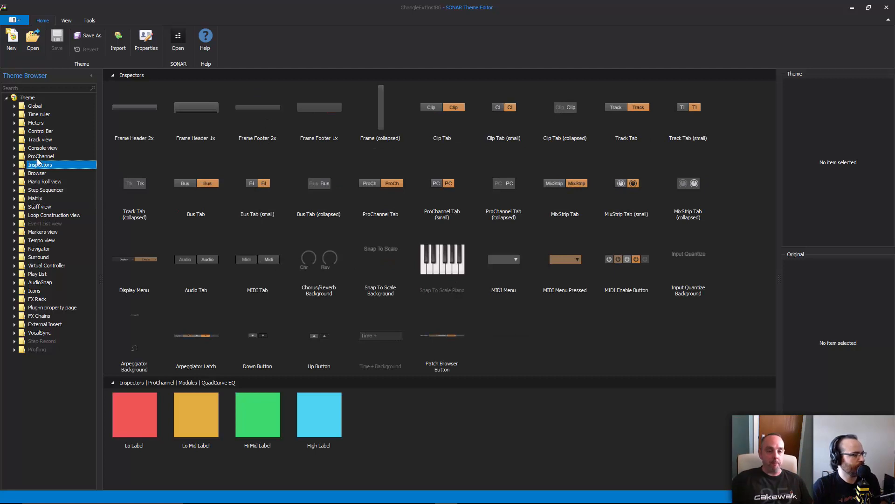
{"action": "left_click", "coordinate": [40, 156]}
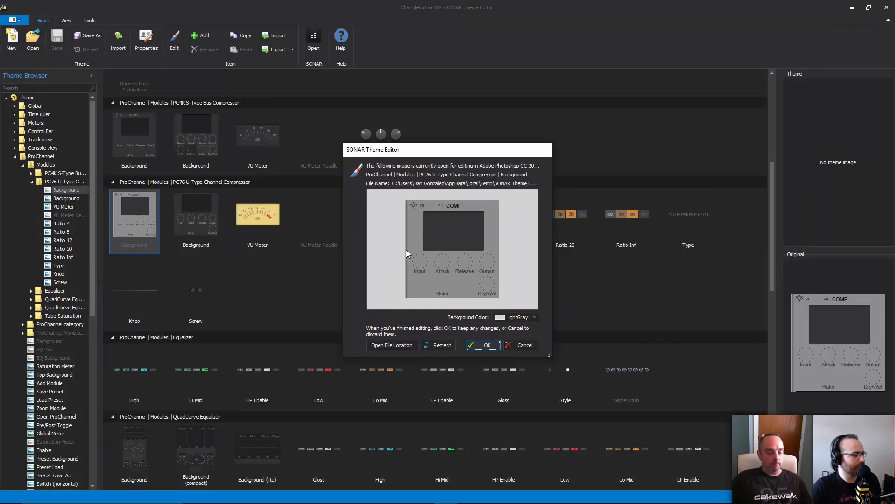
Close the Photoshop editing dialog and start a new untitled theme
{"action": "left_click", "coordinate": [482, 345]}
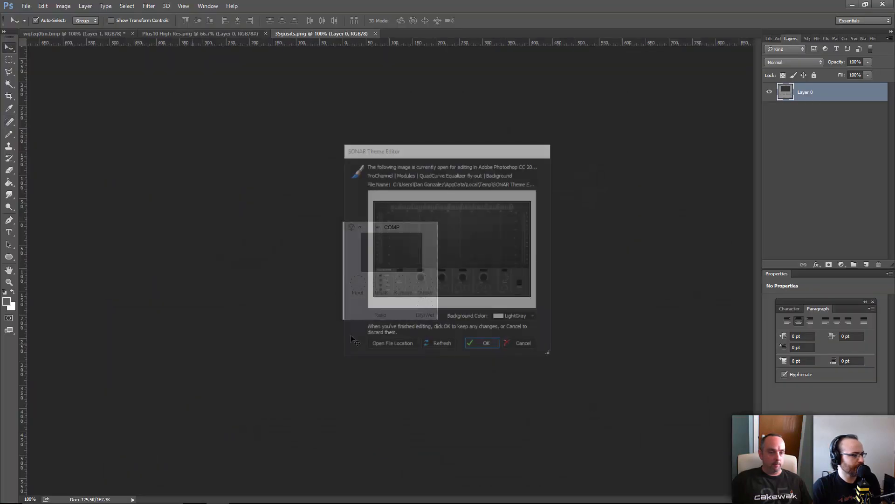
{"action": "left_click", "coordinate": [482, 342]}
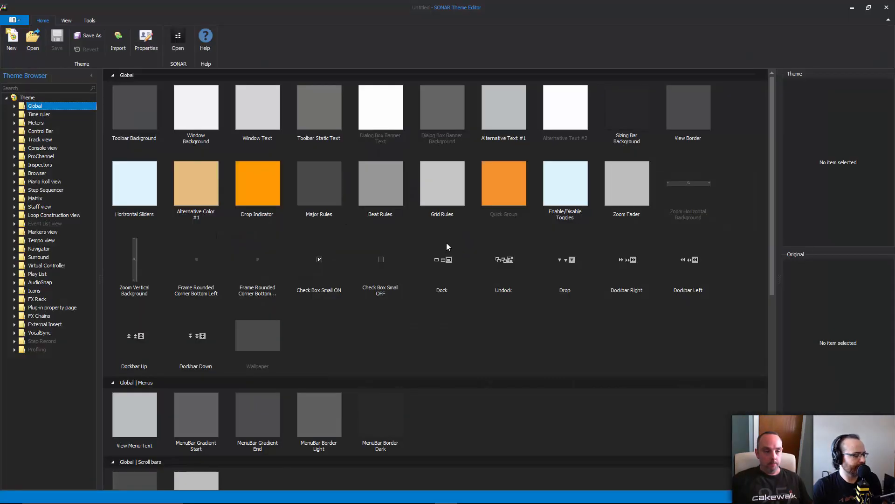
{"action": "mouse_move", "coordinate": [414, 27]}
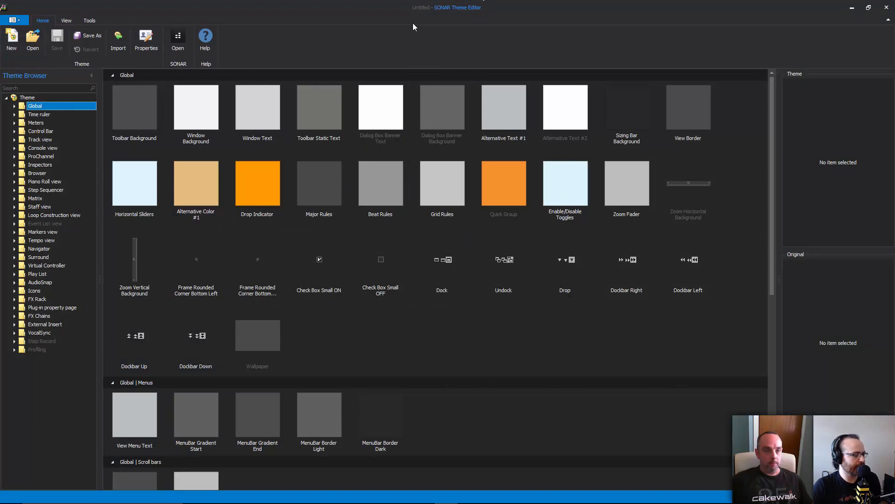
{"action": "mouse_move", "coordinate": [292, 200]}
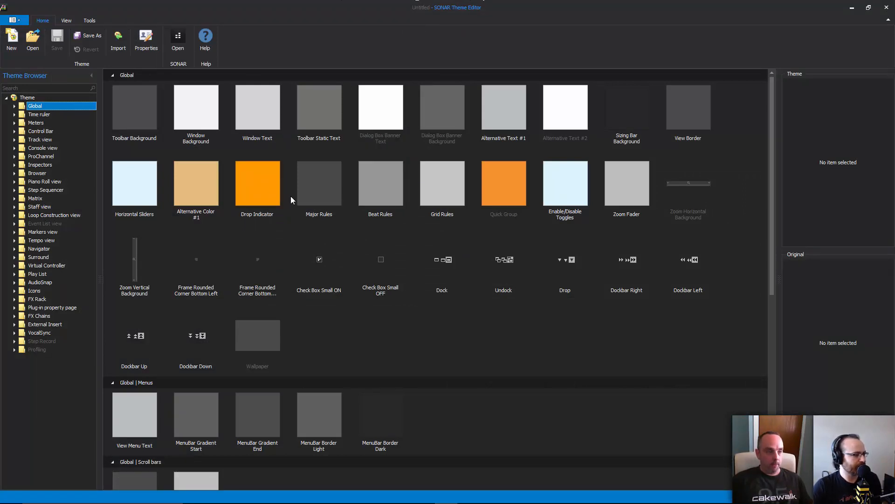
{"action": "mouse_move", "coordinate": [107, 111]}
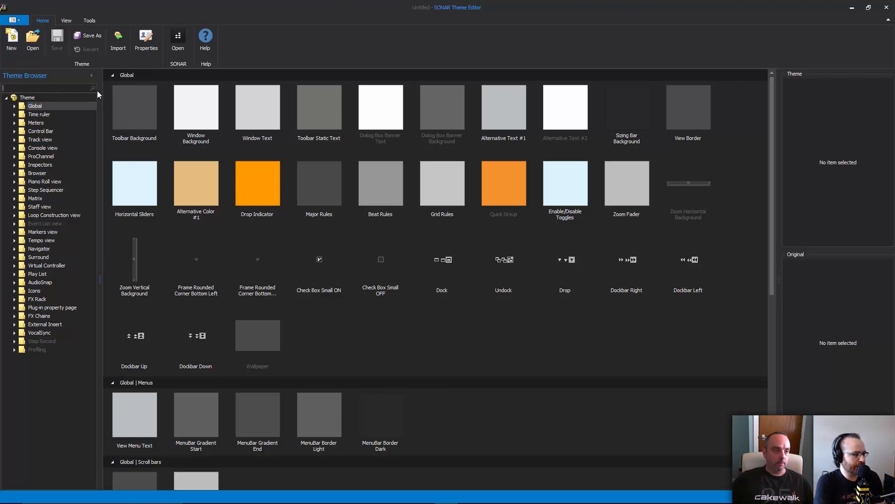
Filter the Theme Browser by 'ext' and open the External Insert background for editing
{"action": "type", "text": "external"}
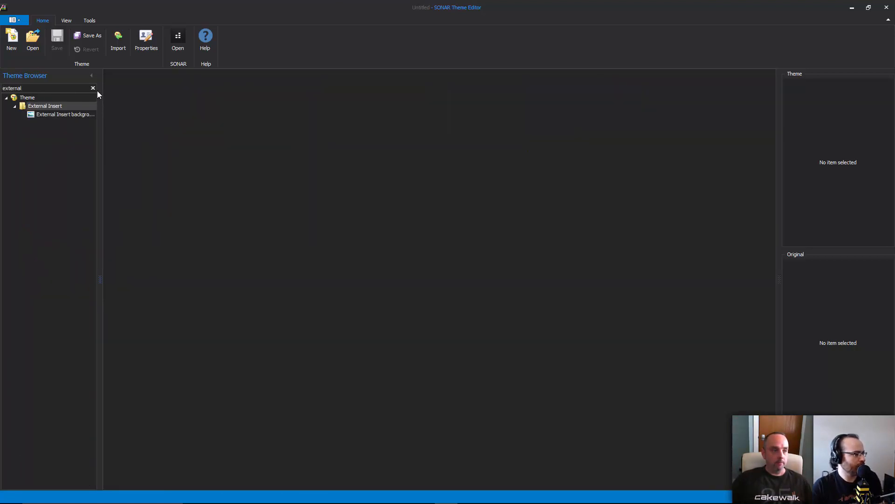
{"action": "left_click", "coordinate": [65, 114]}
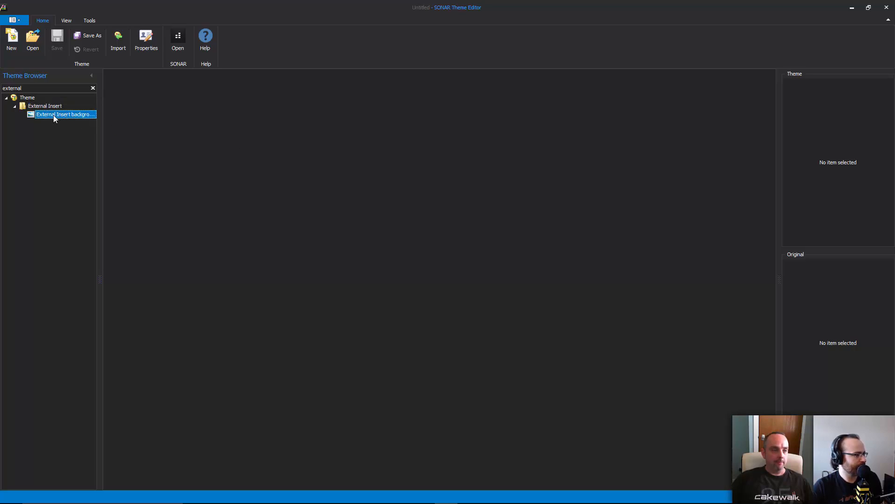
{"action": "left_click", "coordinate": [44, 106]}
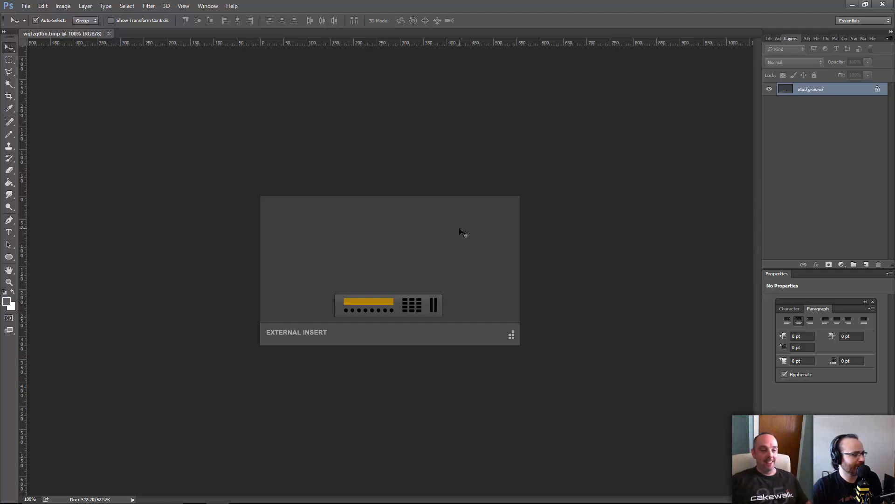
{"action": "mouse_move", "coordinate": [214, 127]}
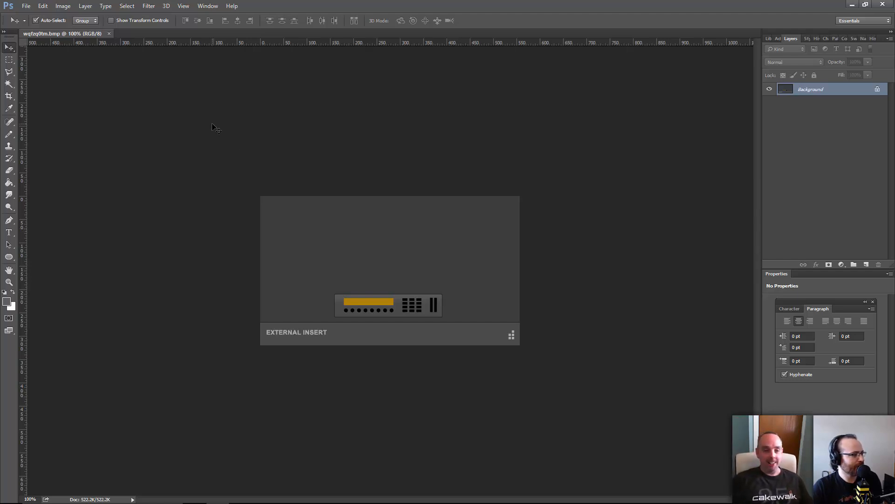
{"action": "mouse_move", "coordinate": [205, 119]}
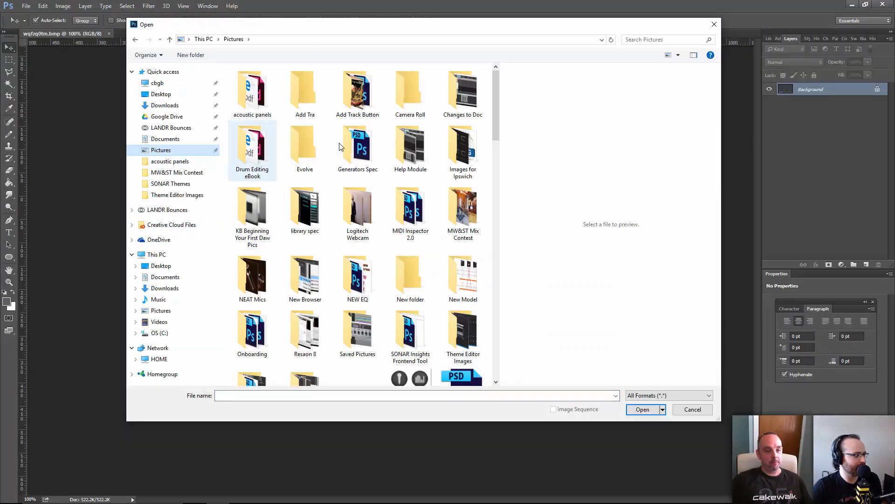
{"action": "mouse_move", "coordinate": [463, 208]}
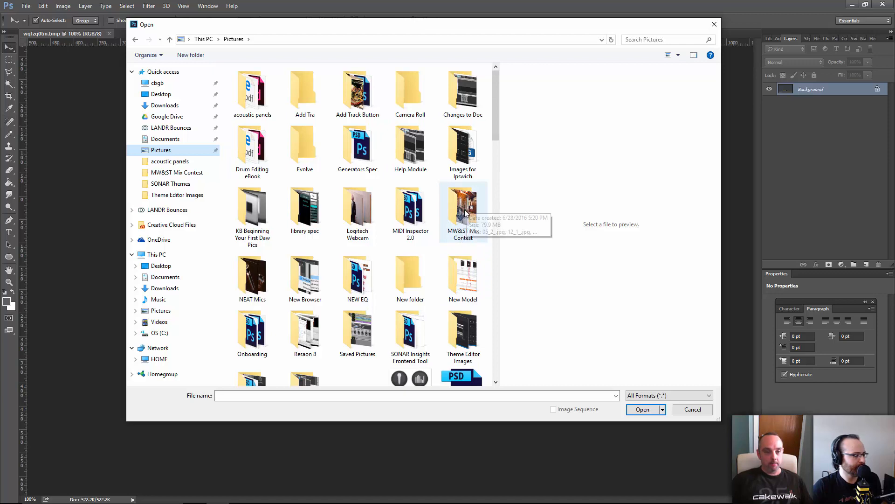
Open Plus10 High Res.png from the MW&ST Mix Contest folder in Photoshop
{"action": "double_click", "coordinate": [463, 205]}
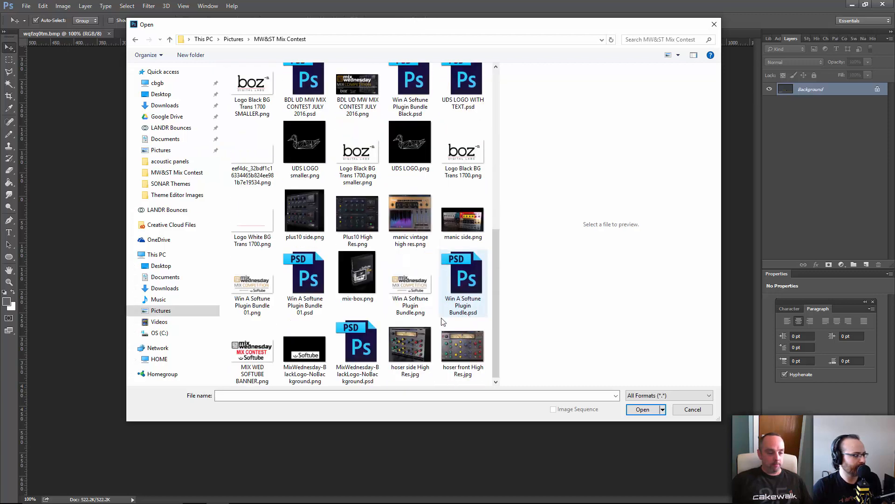
{"action": "double_click", "coordinate": [358, 212]}
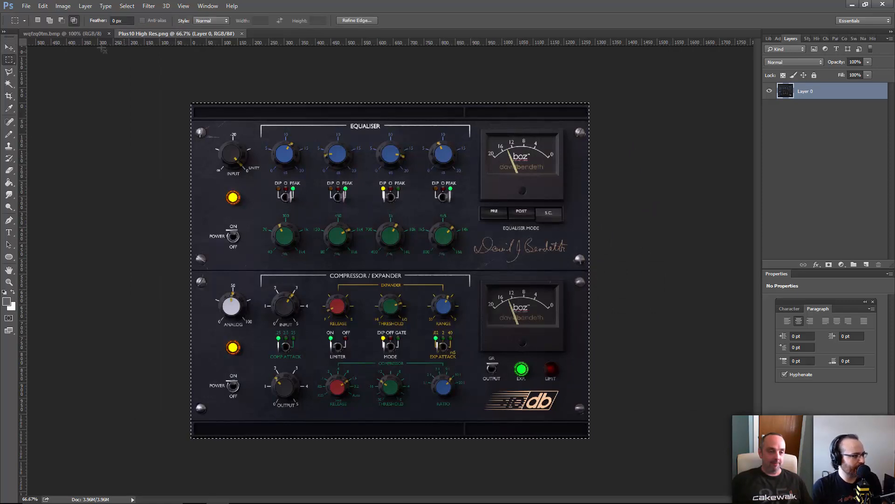
Paste a cropped Plus10 EQ section into the External Insert background and save it
{"action": "left_click", "coordinate": [51, 33]}
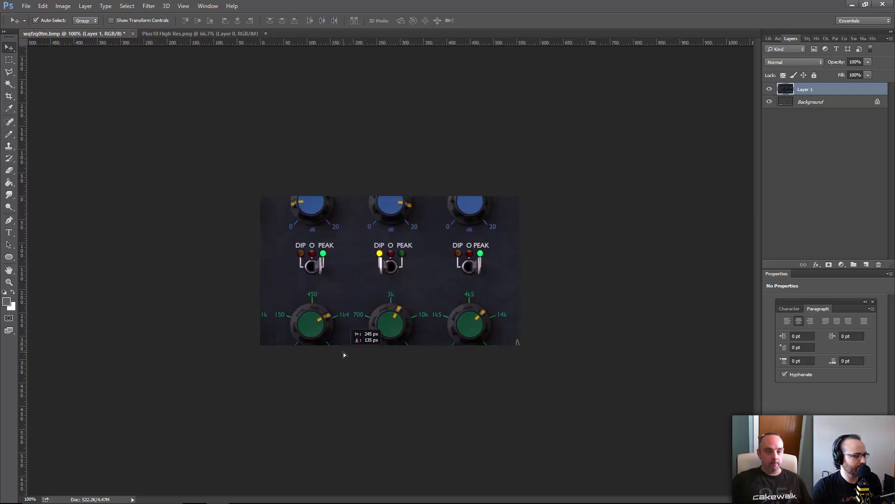
{"action": "mouse_move", "coordinate": [91, 47]}
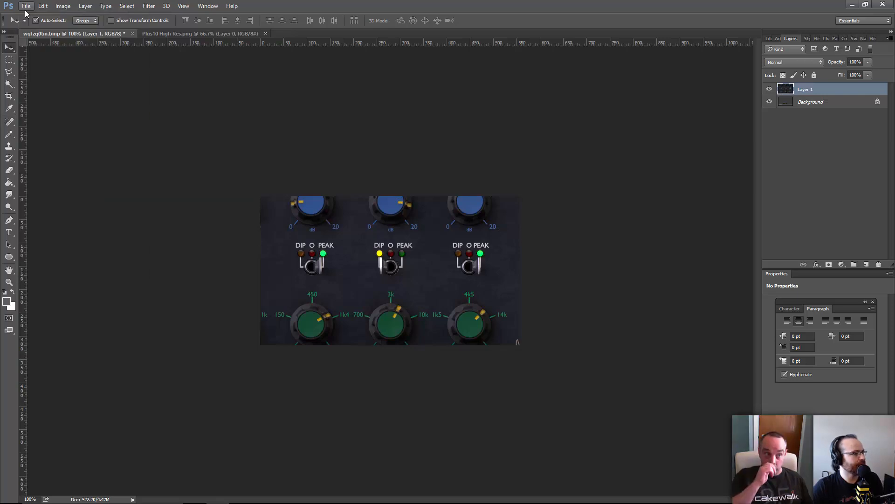
{"action": "left_click", "coordinate": [29, 8]}
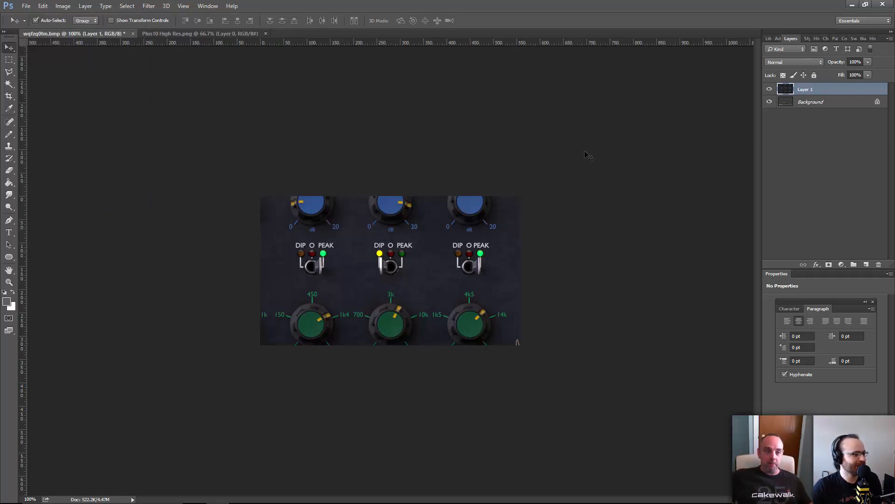
{"action": "mouse_move", "coordinate": [464, 285]}
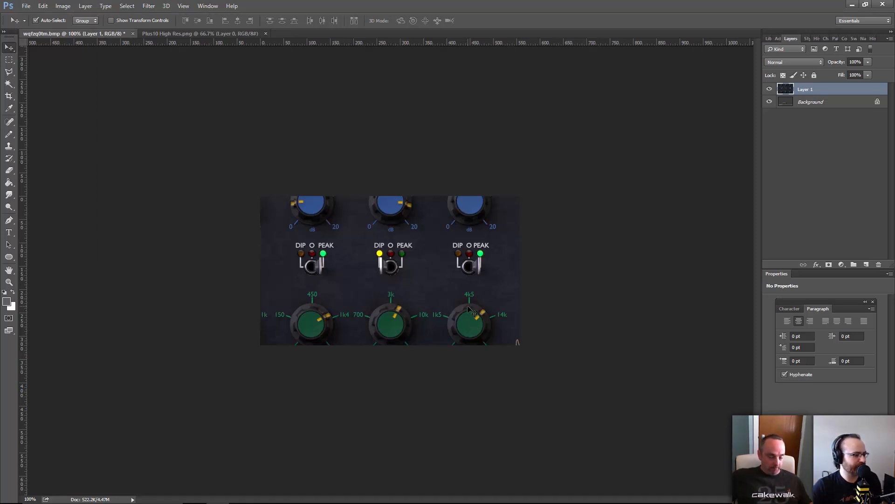
{"action": "key", "text": "alt+tab"}
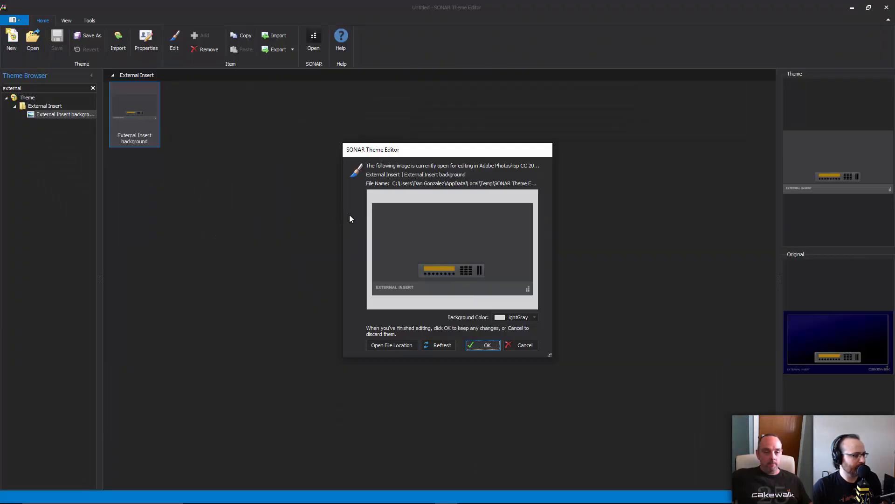
{"action": "mouse_move", "coordinate": [447, 300]}
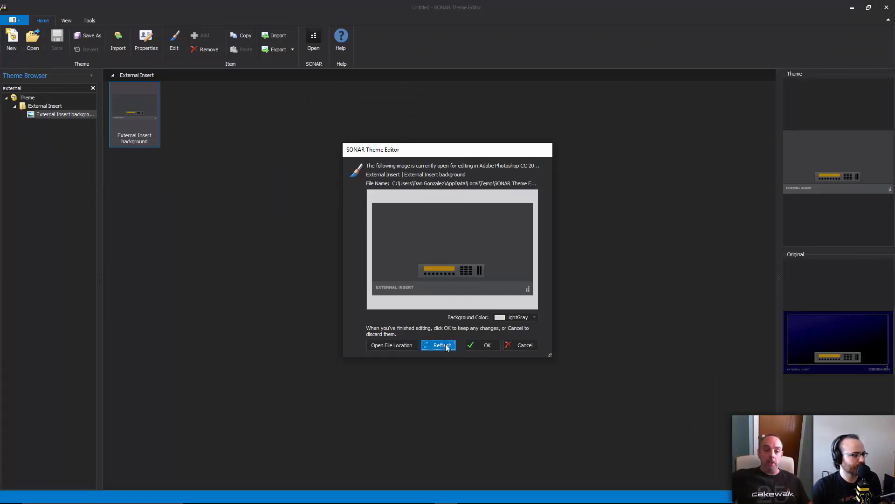
Refresh the preview to load the Photoshop edit, then confirm it with OK
{"action": "left_click", "coordinate": [442, 345]}
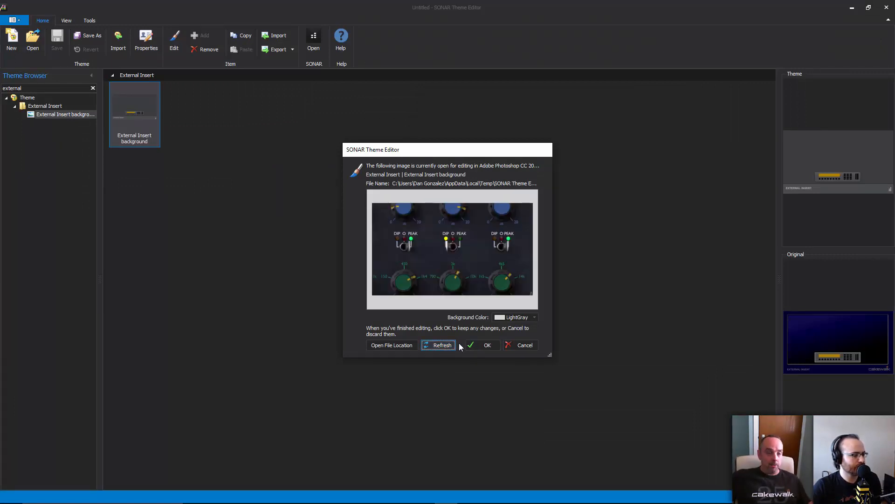
{"action": "left_click", "coordinate": [486, 345]}
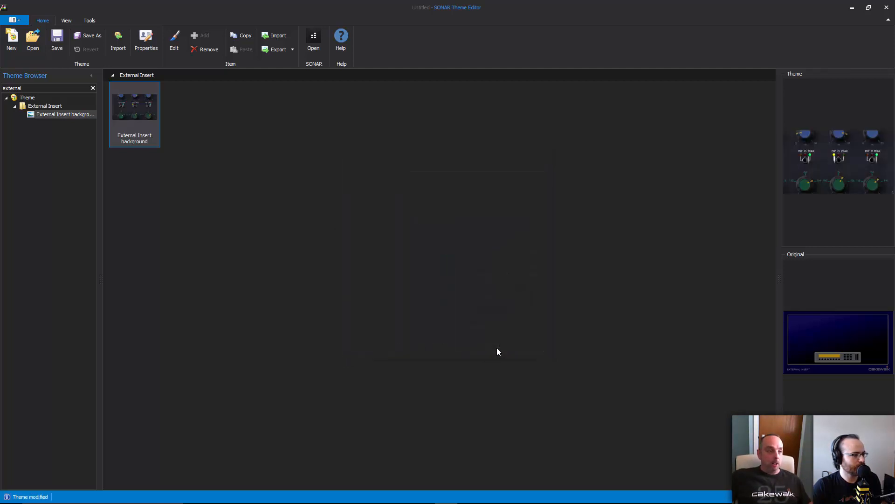
{"action": "mouse_move", "coordinate": [752, 231]}
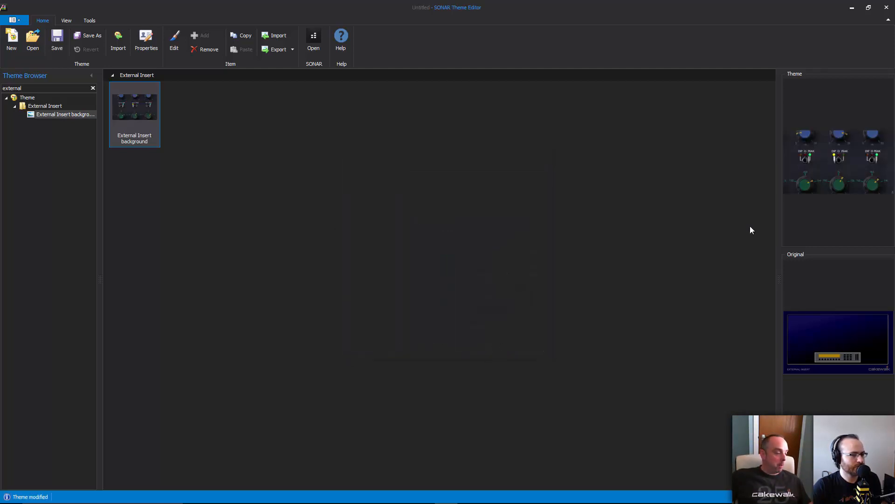
{"action": "mouse_move", "coordinate": [758, 200]}
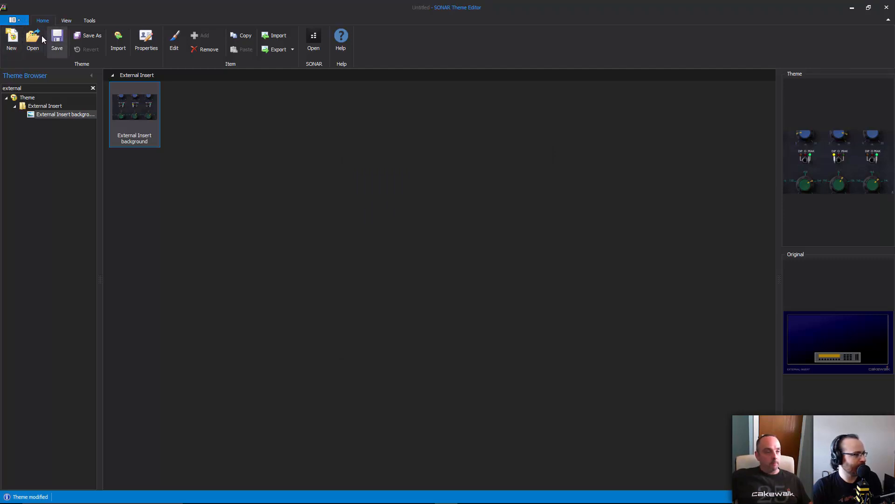
Save the modified theme under the file name ChangleExtInstBG
{"action": "left_click", "coordinate": [91, 39]}
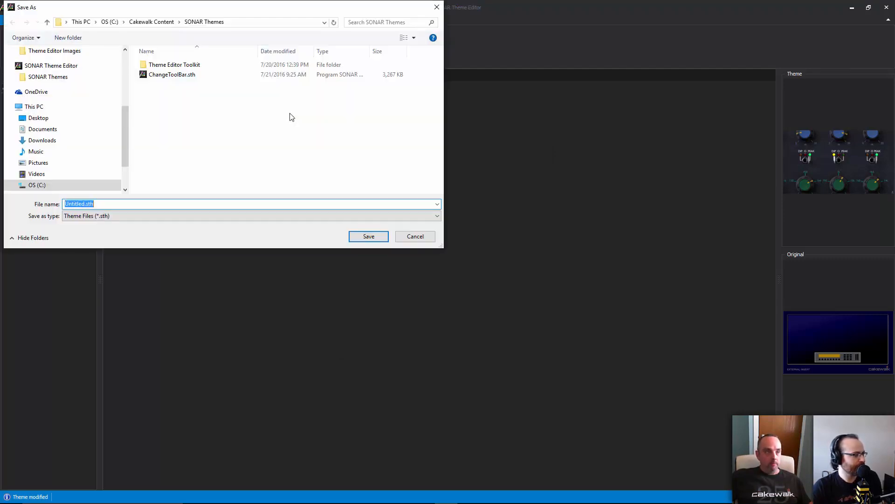
{"action": "mouse_move", "coordinate": [277, 130]}
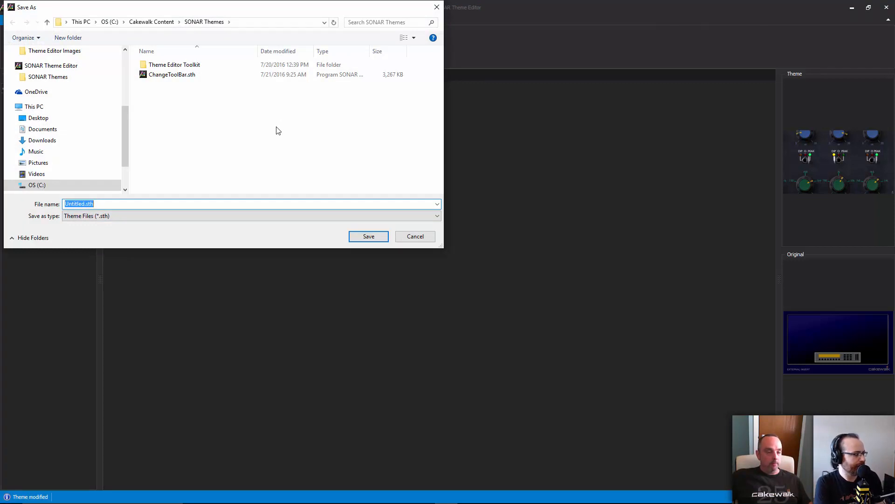
{"action": "type", "text": "ChangleExtInstBG"}
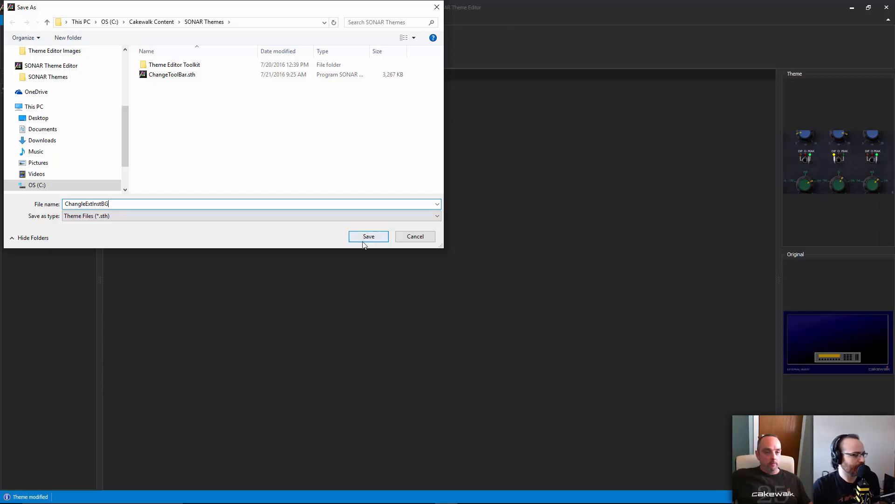
{"action": "left_click", "coordinate": [368, 236]}
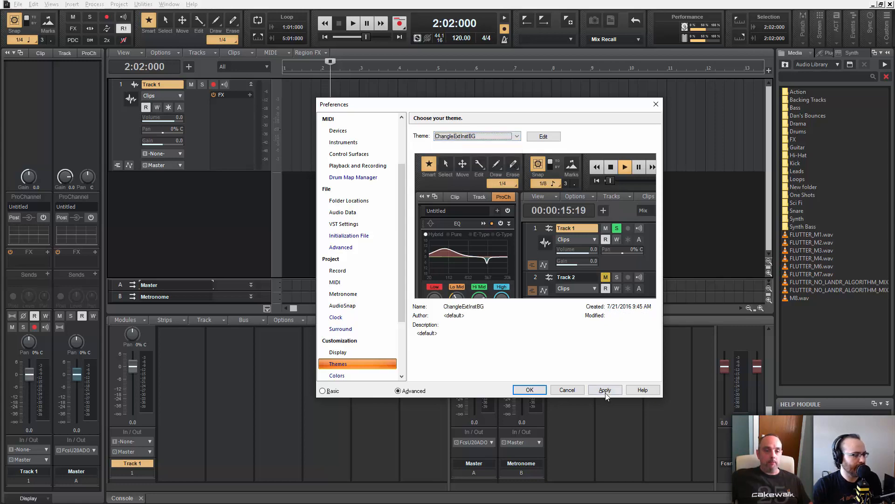
Apply the ChangleExtInstBG theme, then add an External Insert to Track 1 and reposition its window
{"action": "left_click", "coordinate": [605, 389]}
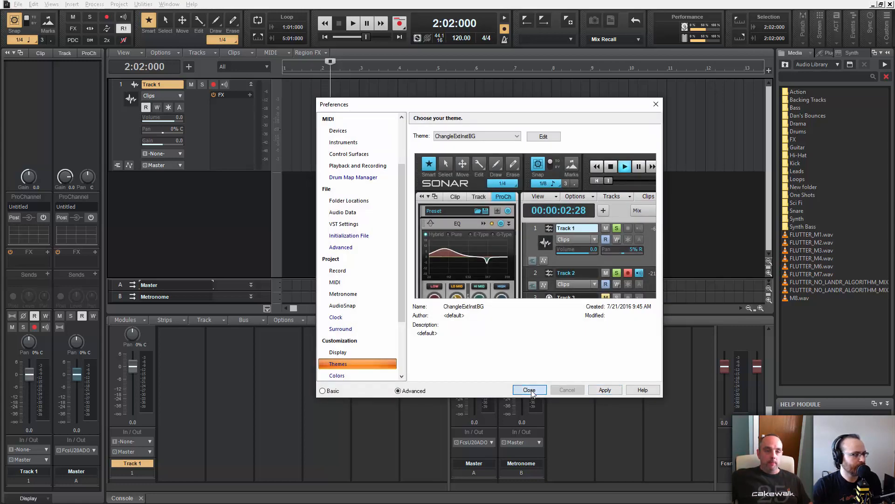
{"action": "left_click", "coordinate": [529, 390]}
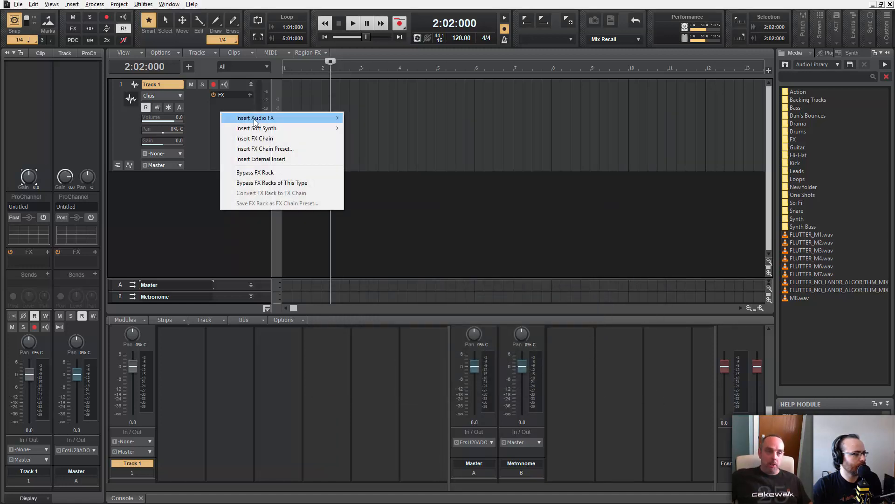
{"action": "mouse_move", "coordinate": [280, 118]}
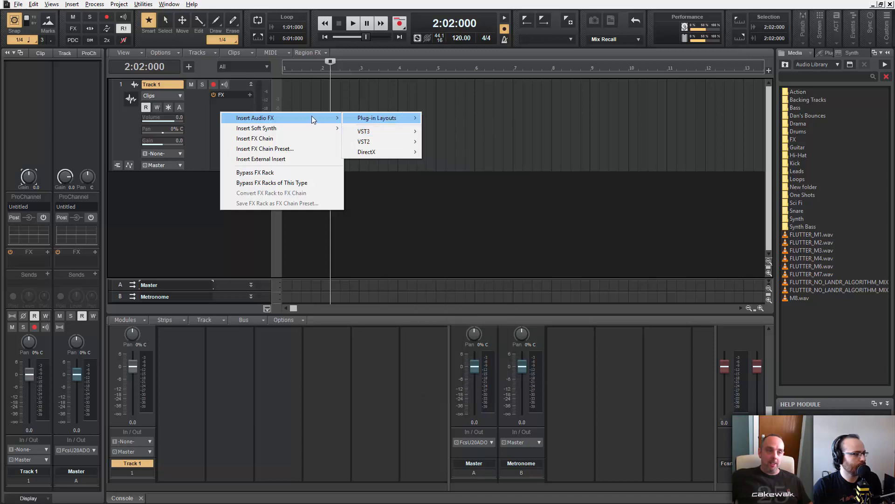
{"action": "left_click", "coordinate": [261, 159]}
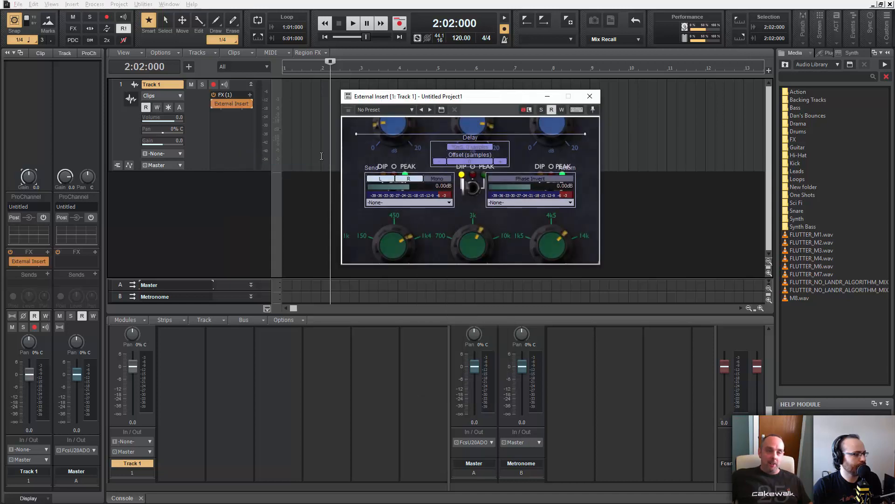
{"action": "left_click_drag", "start_coordinate": [469, 96], "coordinate": [407, 158]}
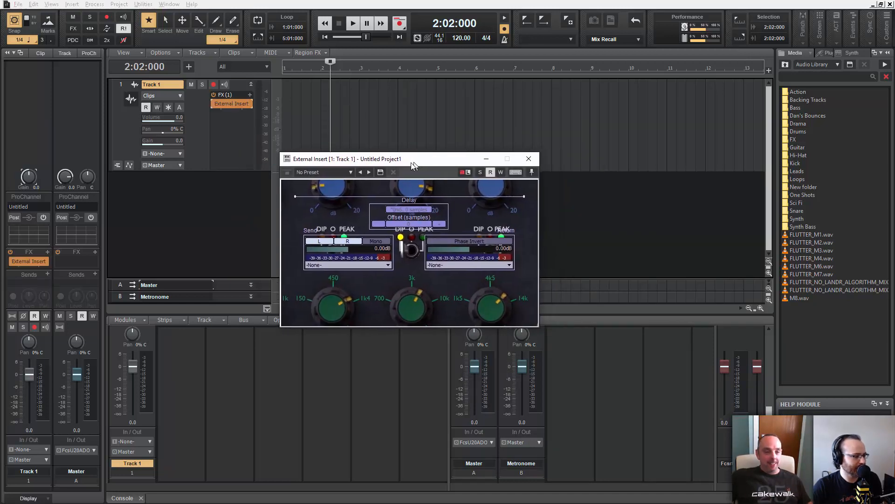
{"action": "left_click_drag", "start_coordinate": [411, 159], "coordinate": [391, 156]}
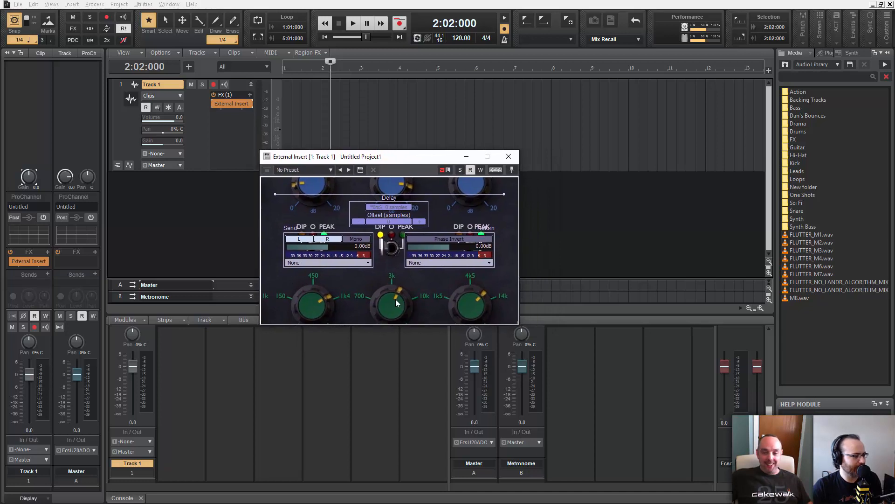